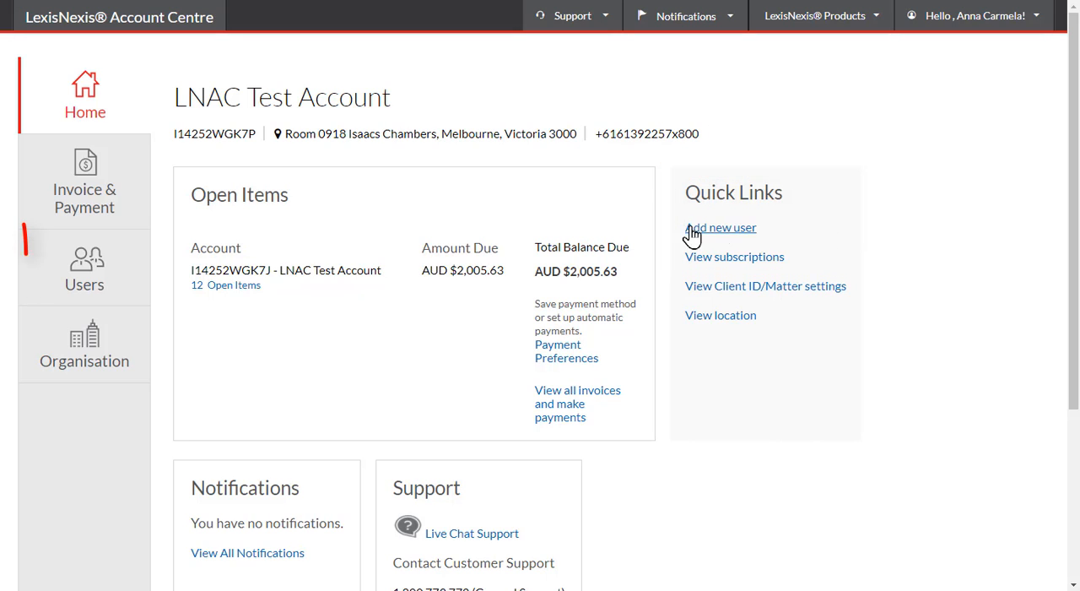
Step: Show the Users page listing existing users such as Jane Doe
{"action": "left_click", "coordinate": [84, 267]}
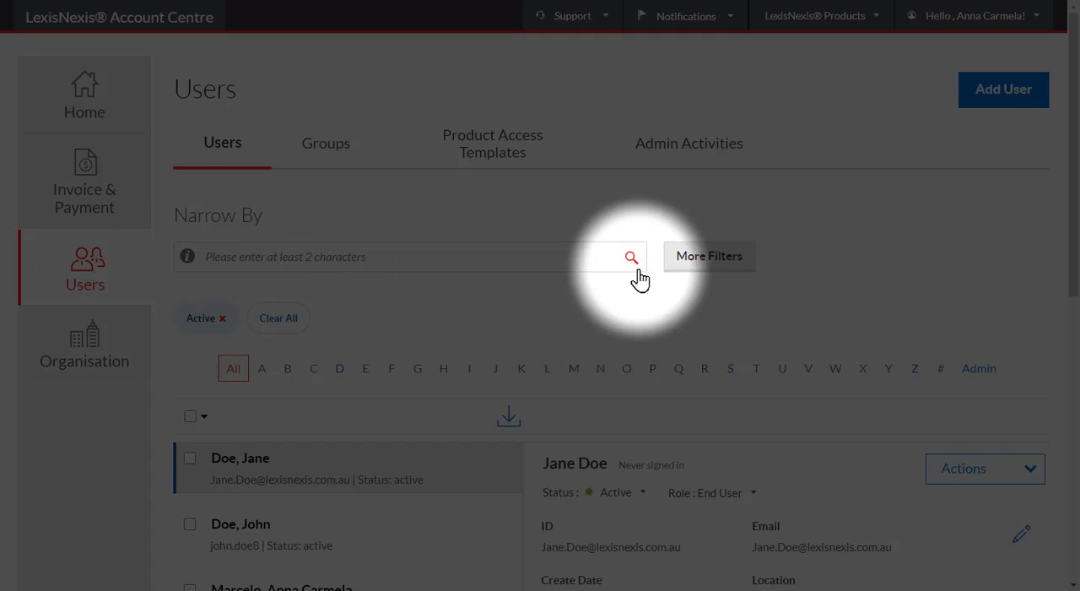
{"action": "left_click", "coordinate": [1002, 90]}
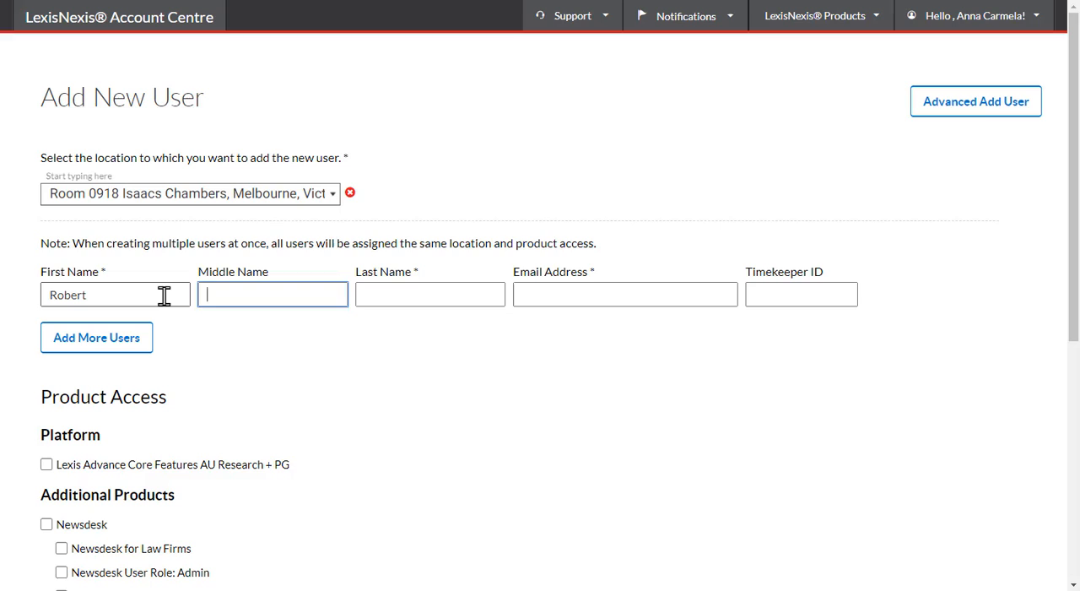
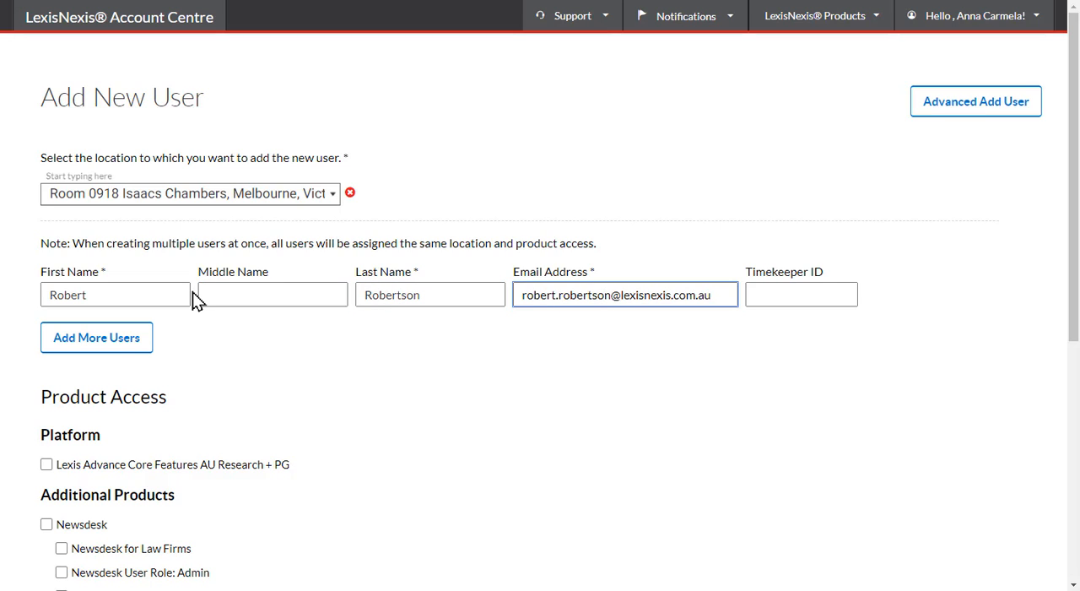
{"action": "left_click", "coordinate": [96, 336]}
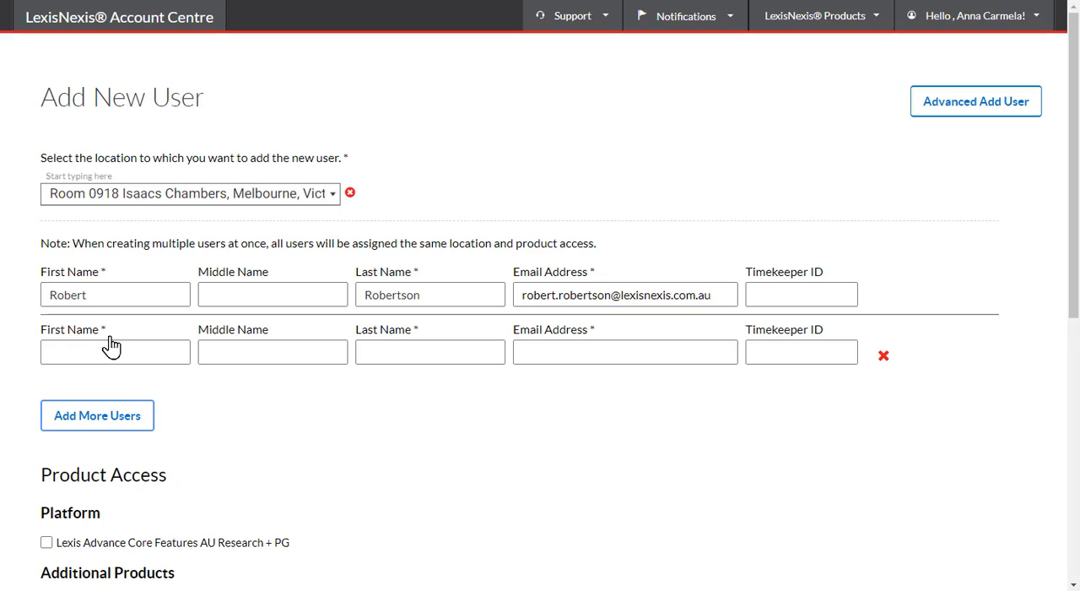
{"action": "type", "text": "John"}
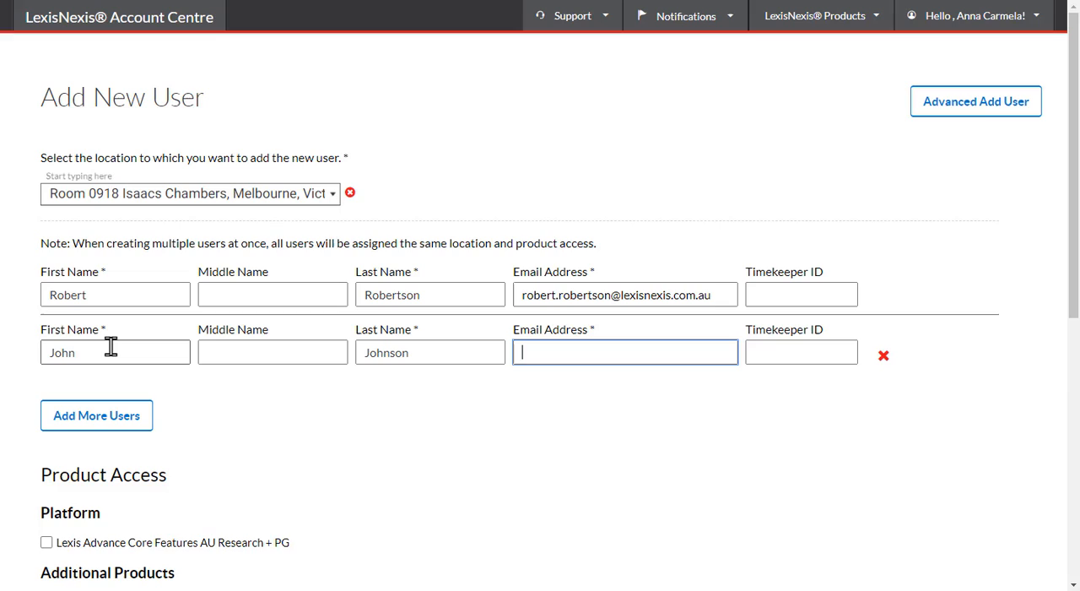
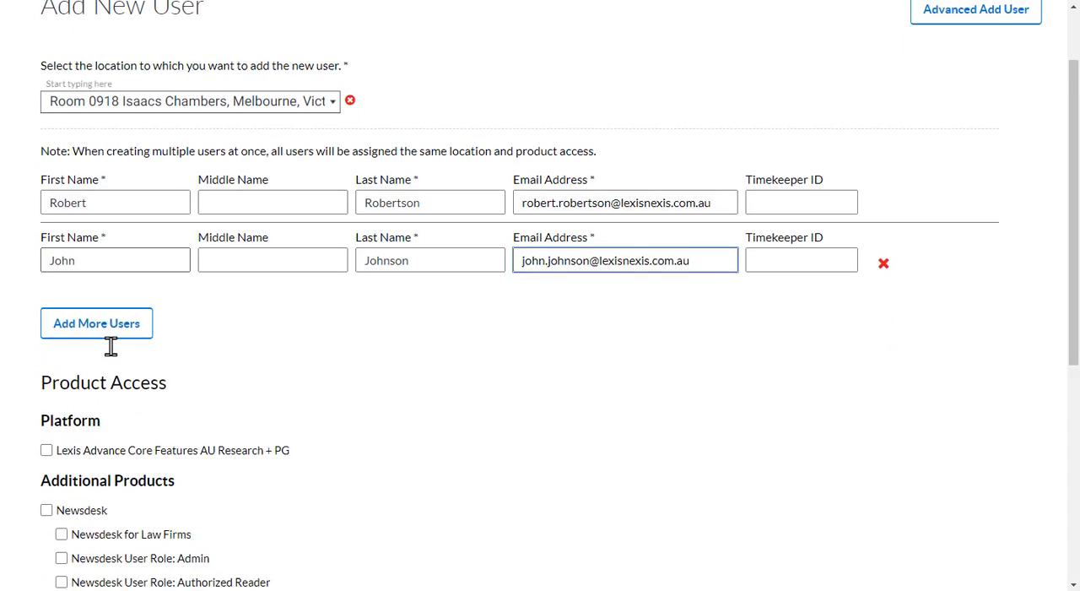
{"action": "scroll", "scroll_direction": "down", "scroll_amount": 3}
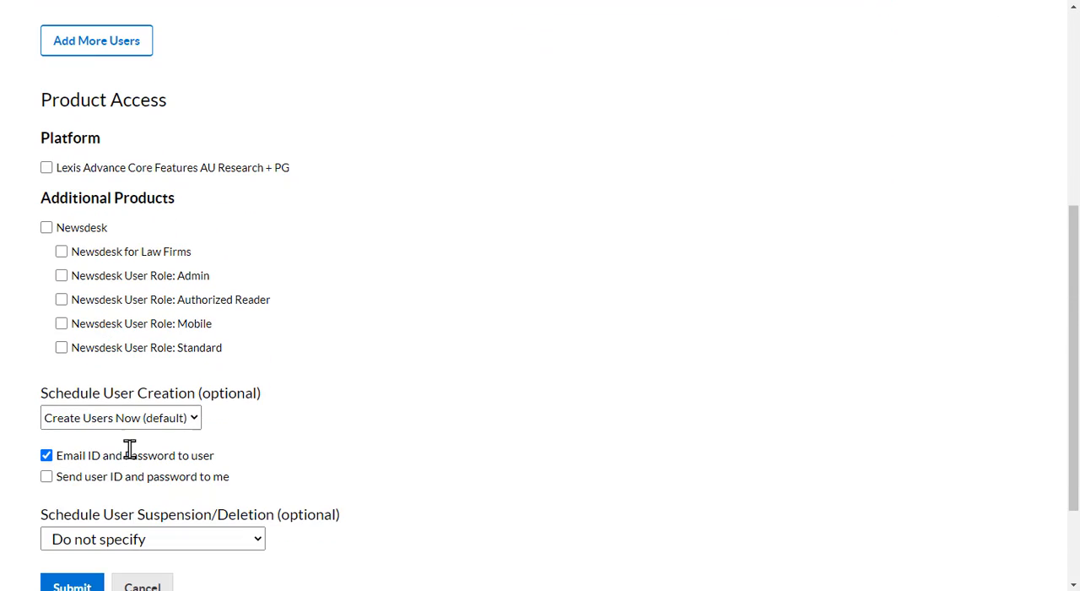
{"action": "mouse_move", "coordinate": [128, 456]}
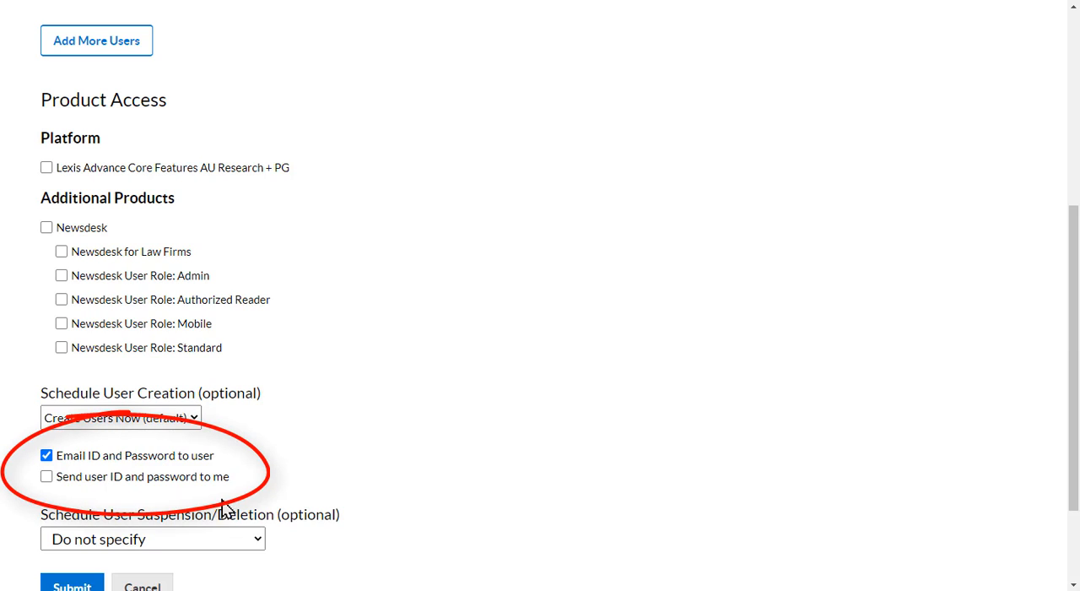
{"action": "mouse_move", "coordinate": [401, 507]}
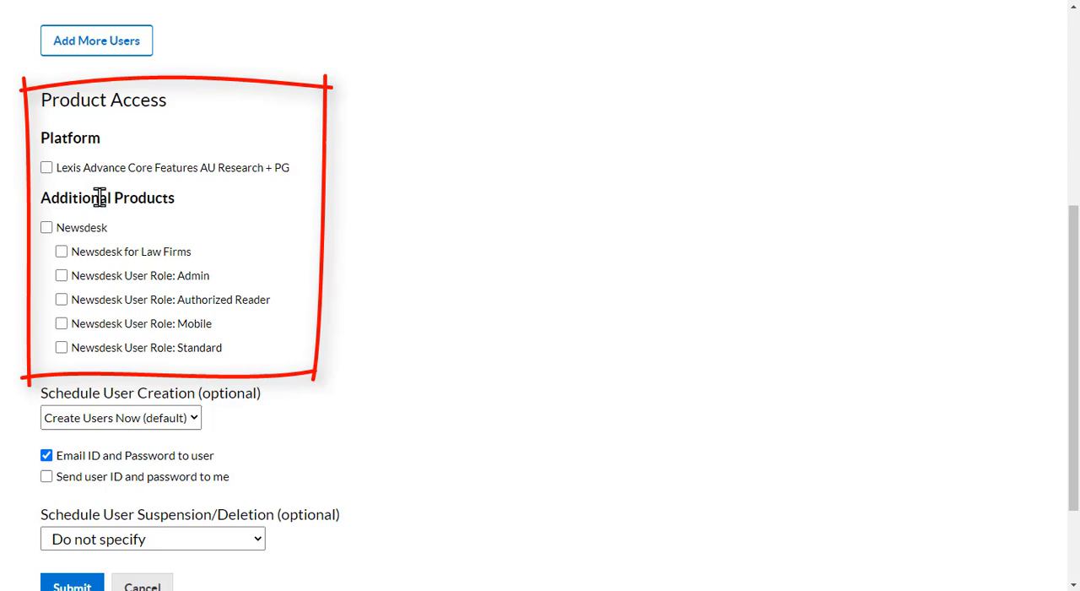
Step: Grant Lexis Advance Core Features and Newsdesk, then submit to create 2 of 2 users
{"action": "left_click", "coordinate": [48, 167]}
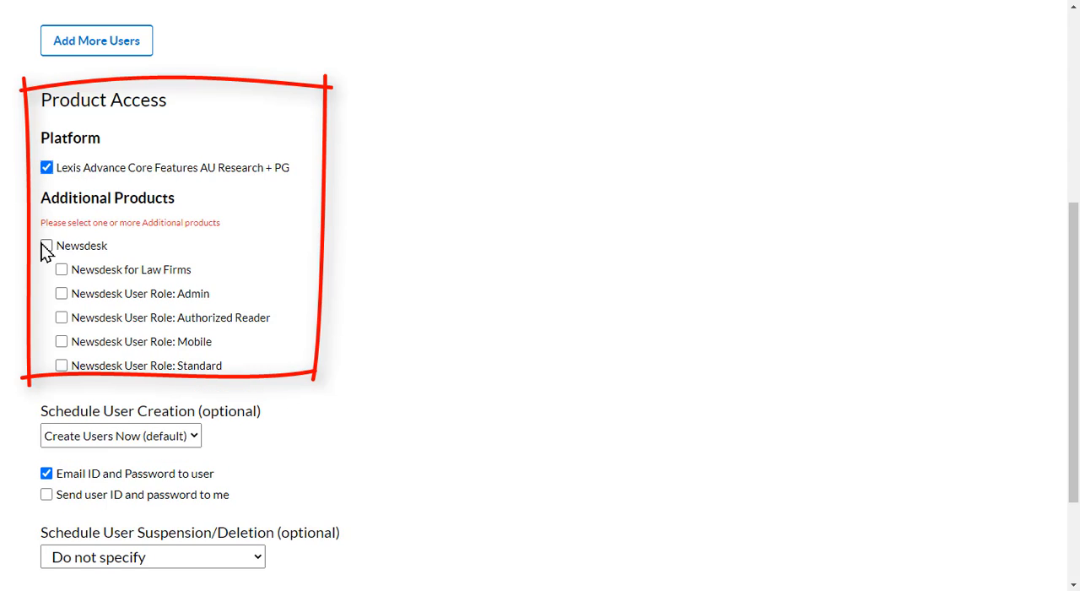
{"action": "left_click", "coordinate": [47, 246]}
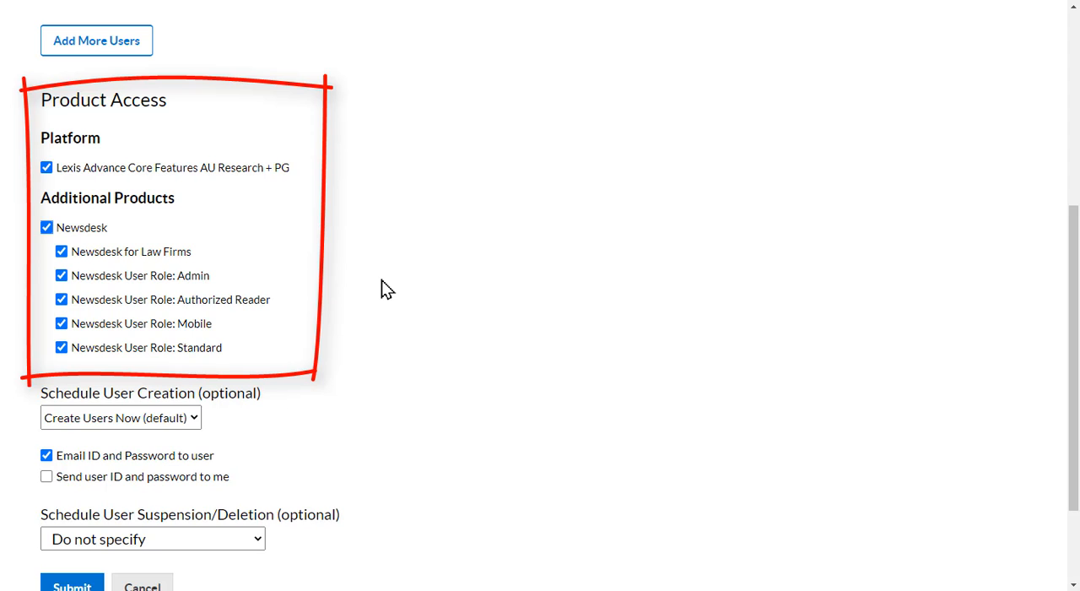
{"action": "scroll", "scroll_direction": "down", "scroll_amount": 3}
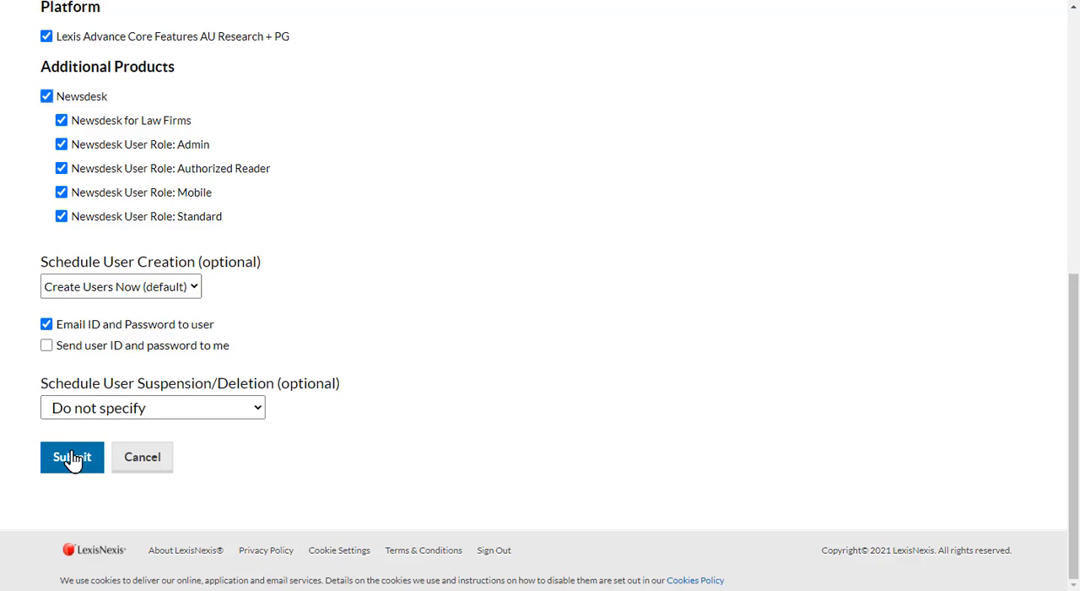
{"action": "left_click", "coordinate": [70, 456]}
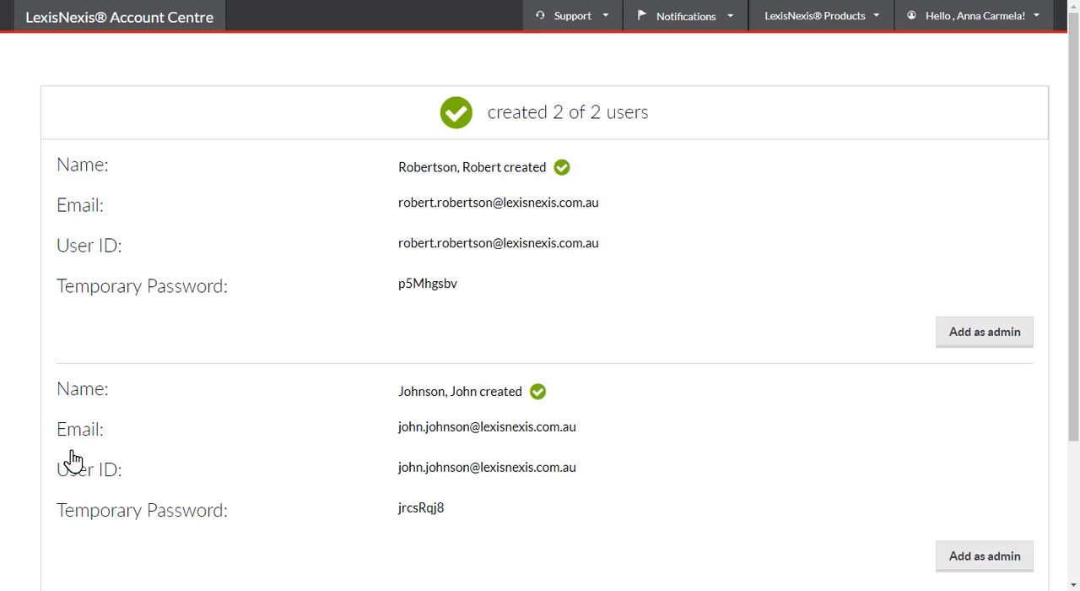